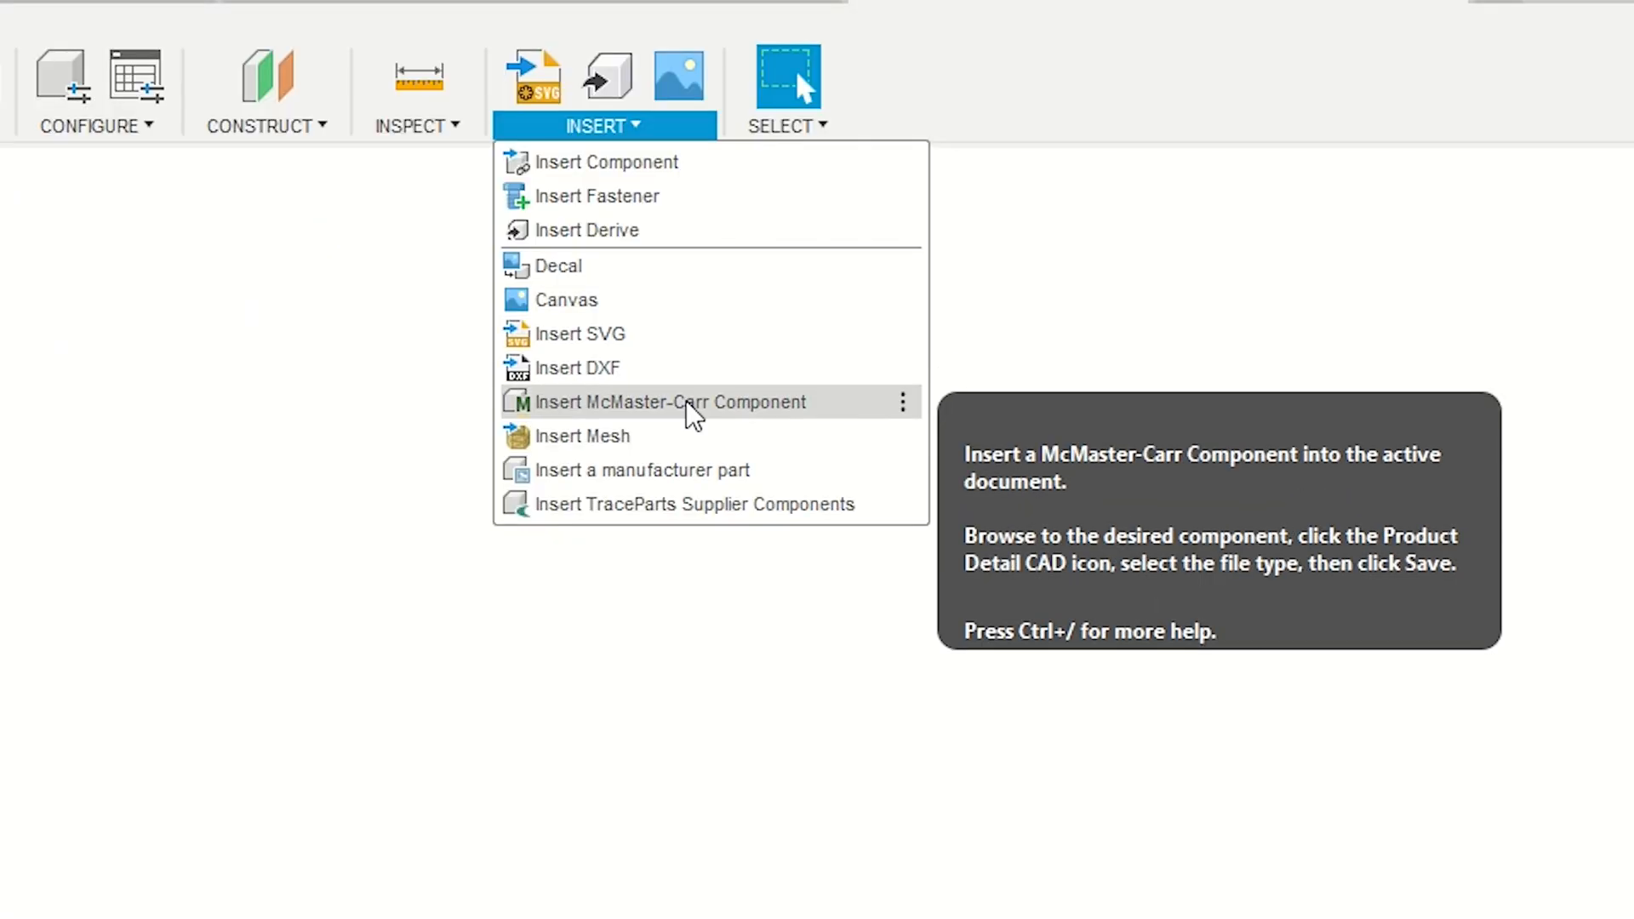
# Search McMaster-Carr for gears and download part 2662N322's 12-tooth gear as 3-D STEP.
pyautogui.click(673, 401)
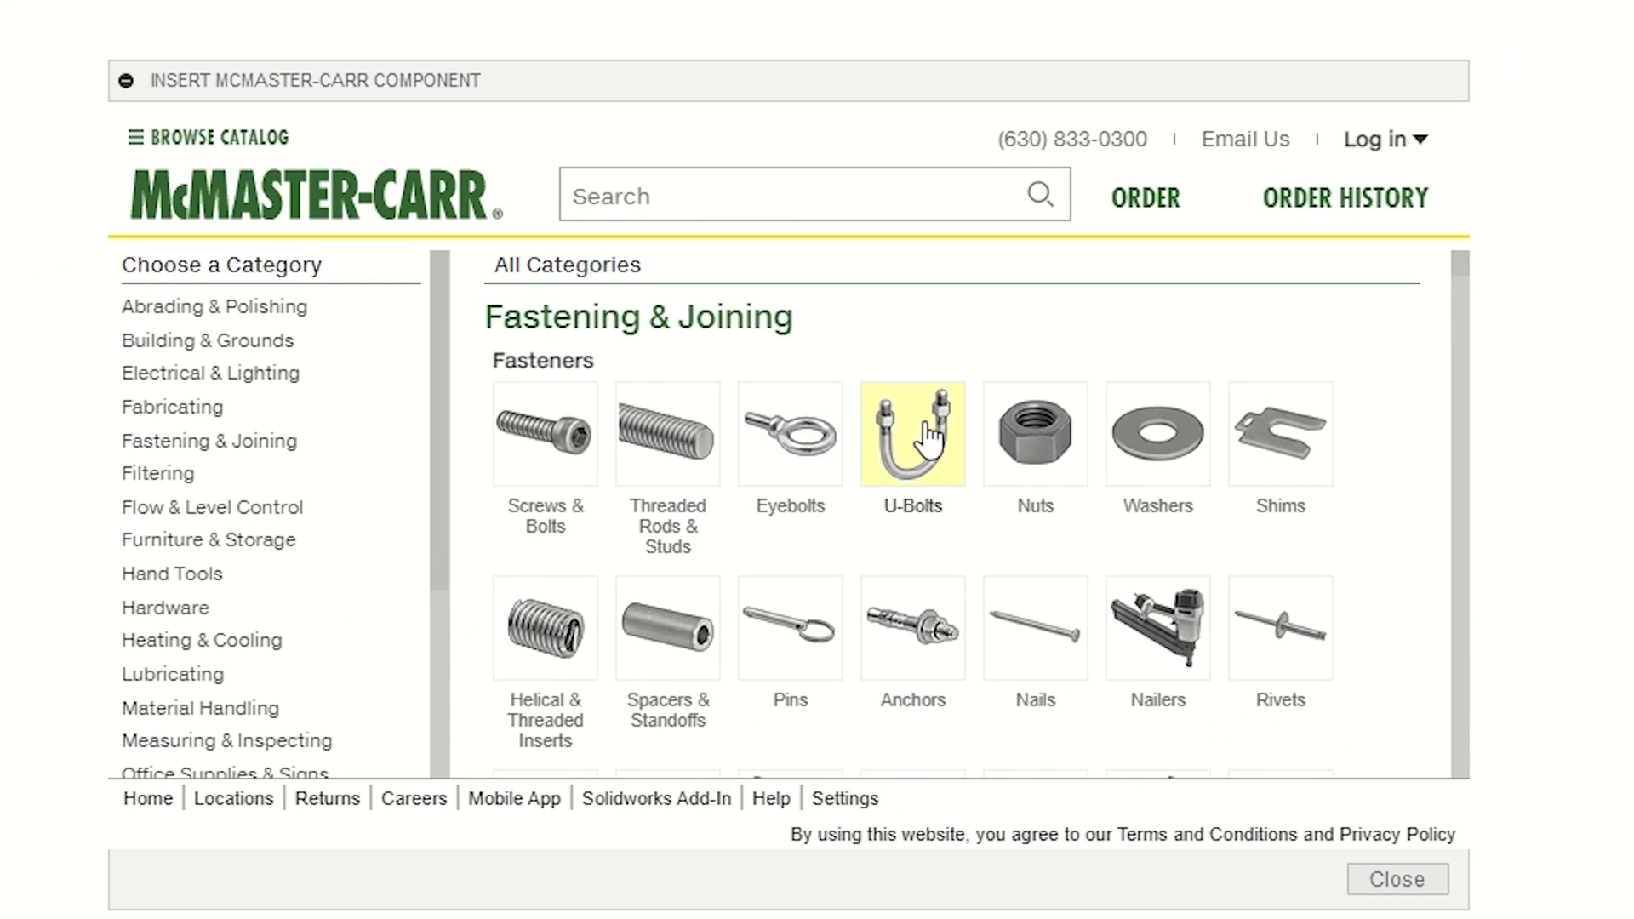
pyautogui.write('gears')
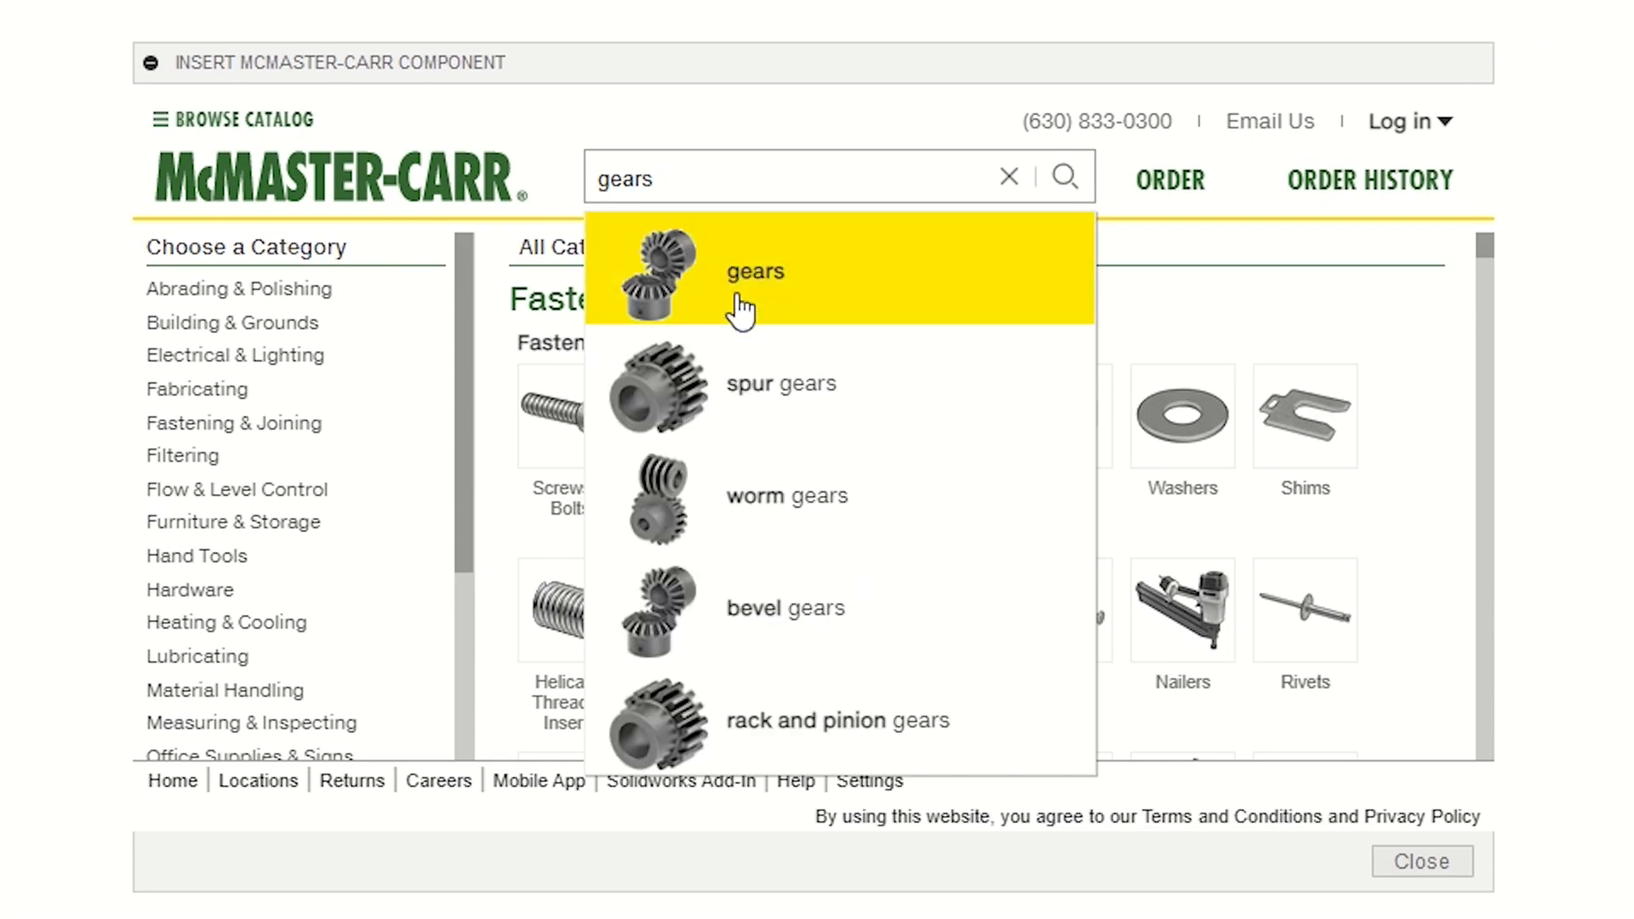
pyautogui.click(754, 271)
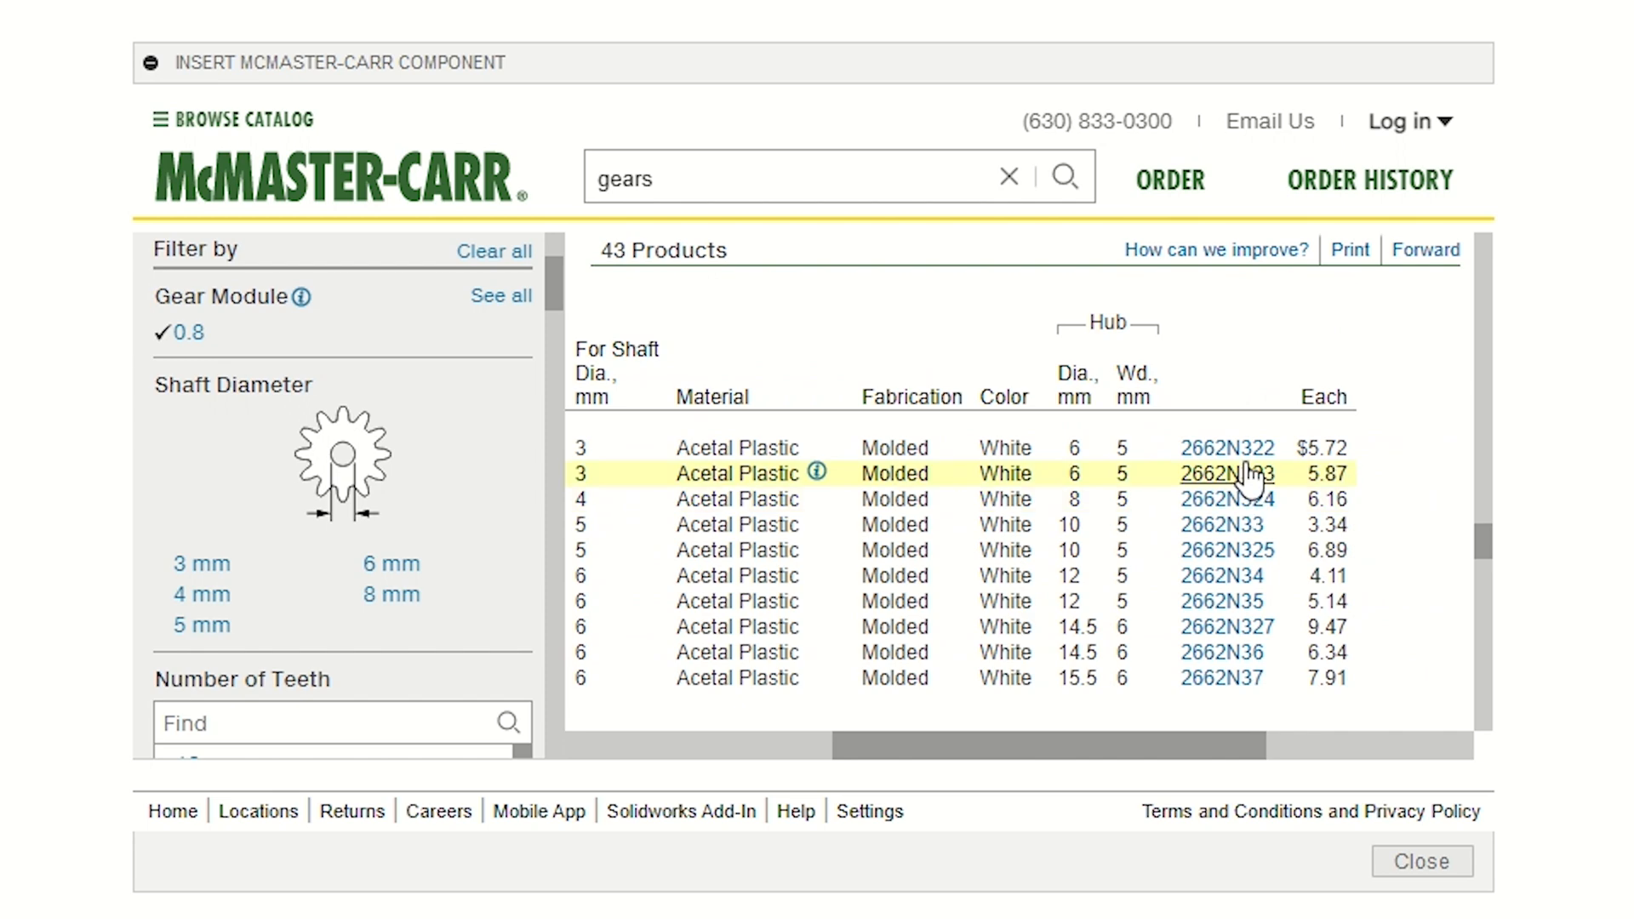
pyautogui.click(1227, 449)
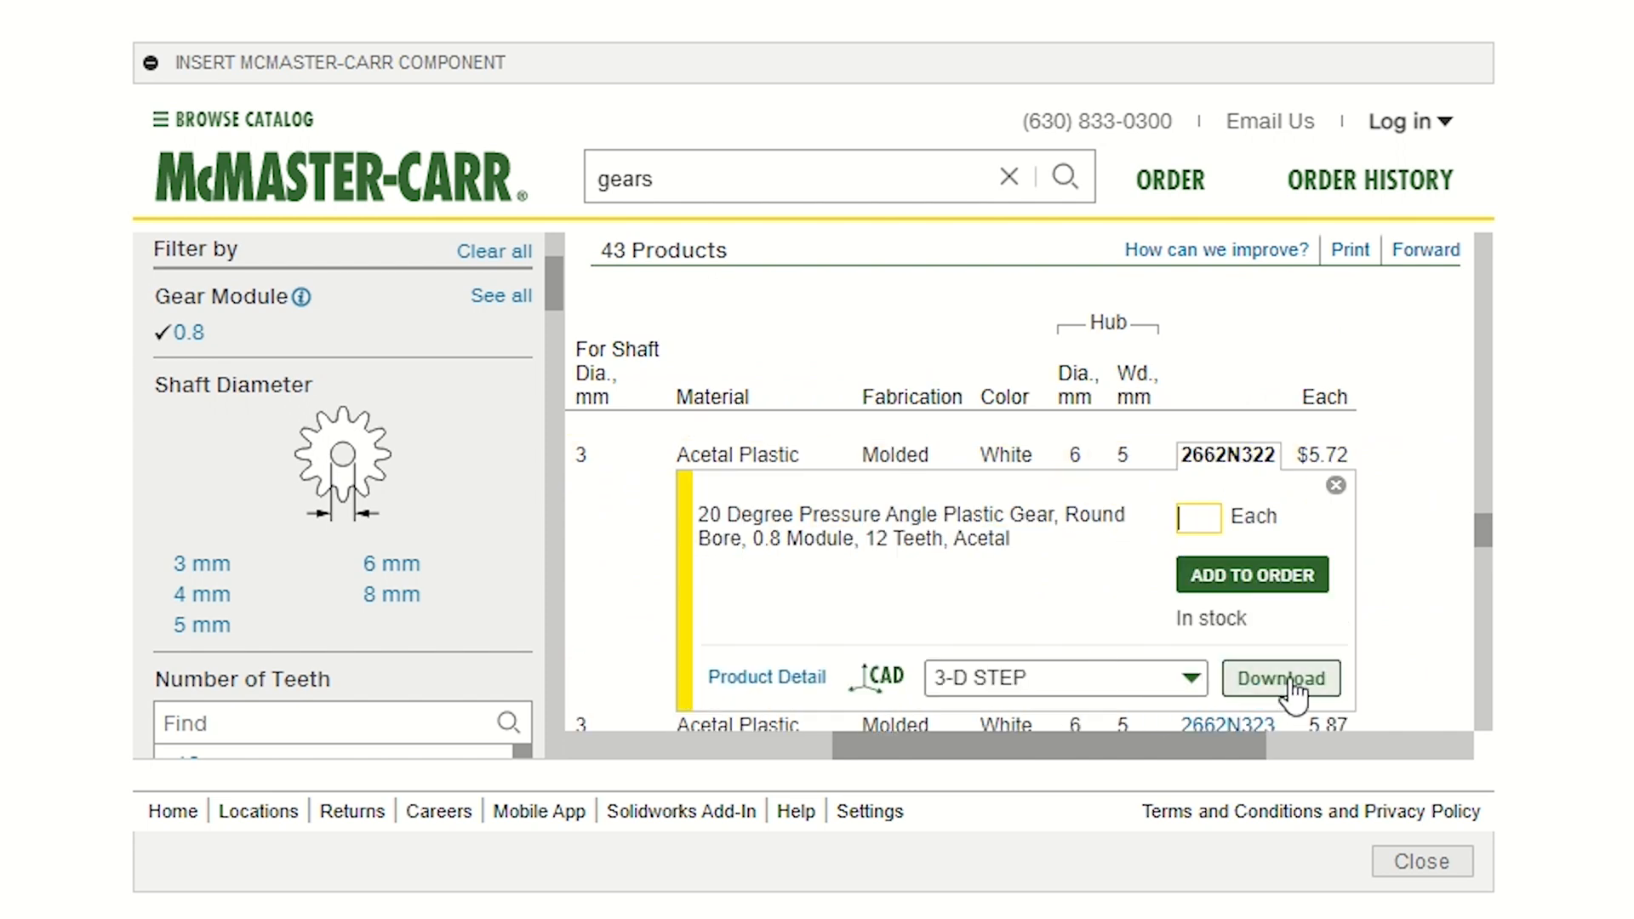
pyautogui.click(1280, 679)
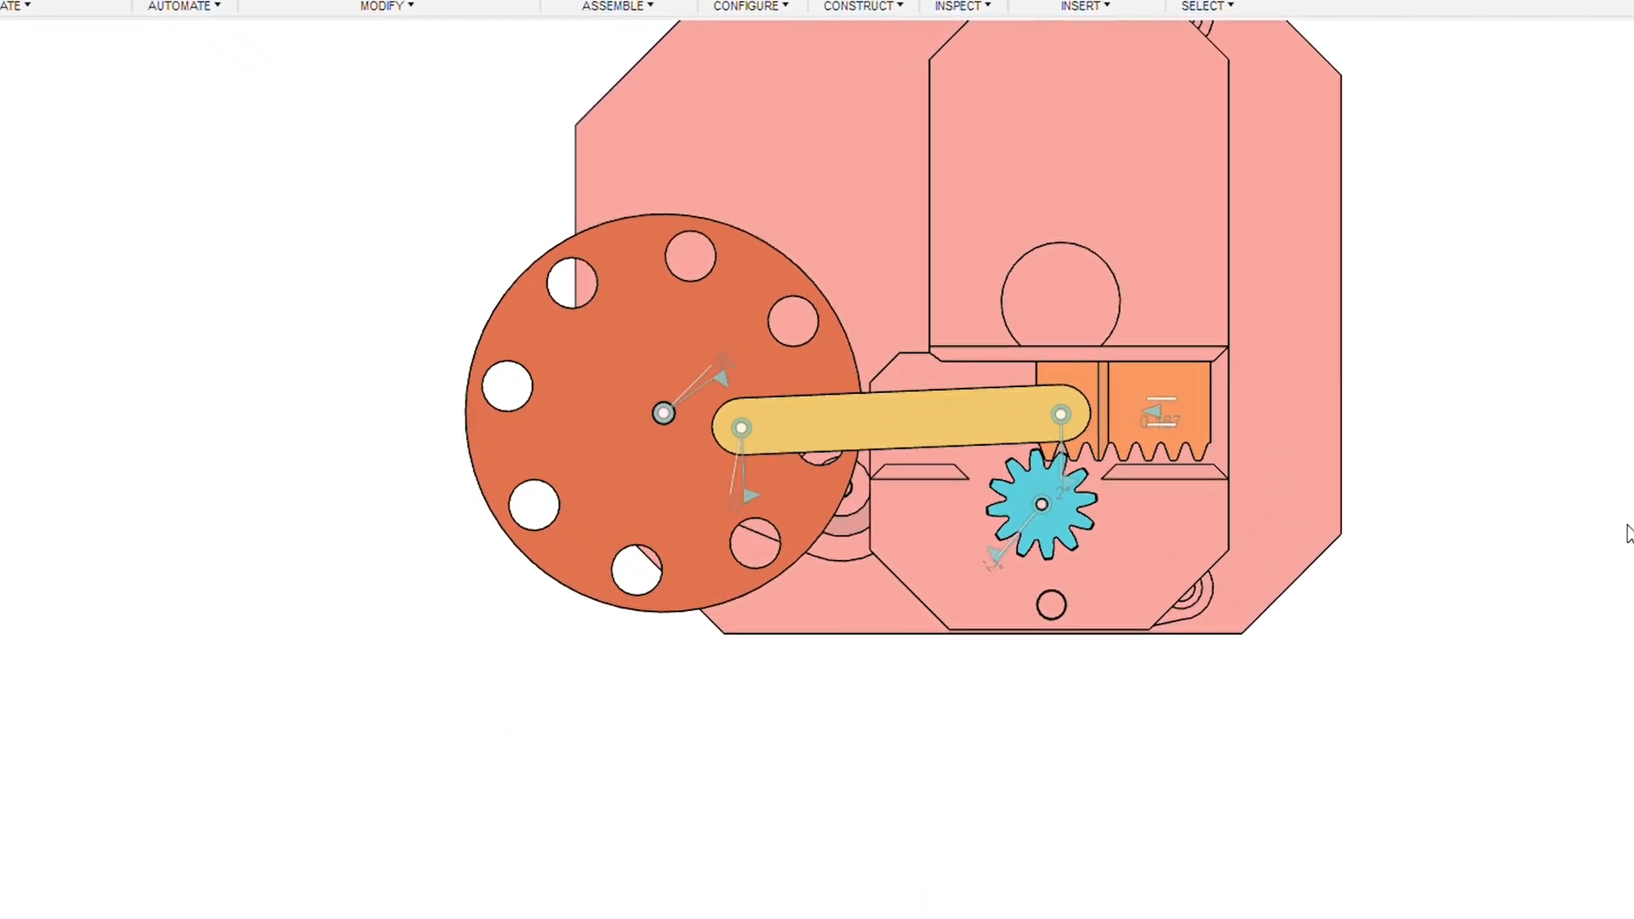